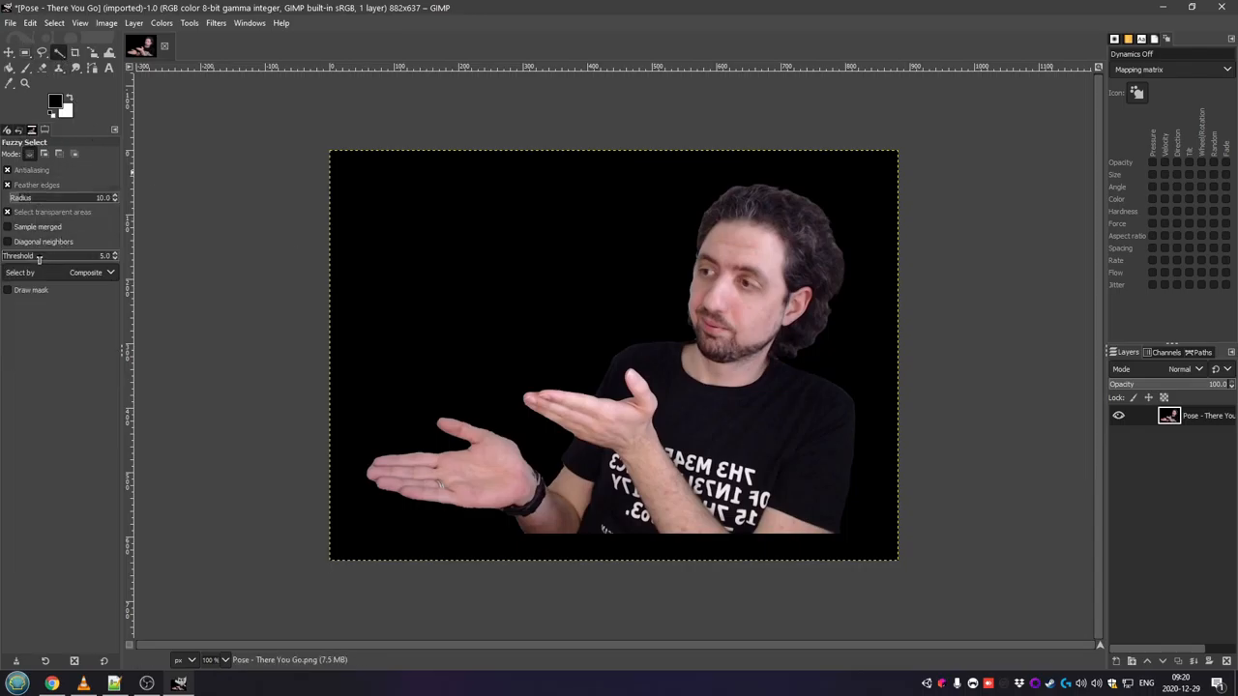
# Fuzzy-select the black background so it can be deleted around the person.
pyautogui.click(449, 267)
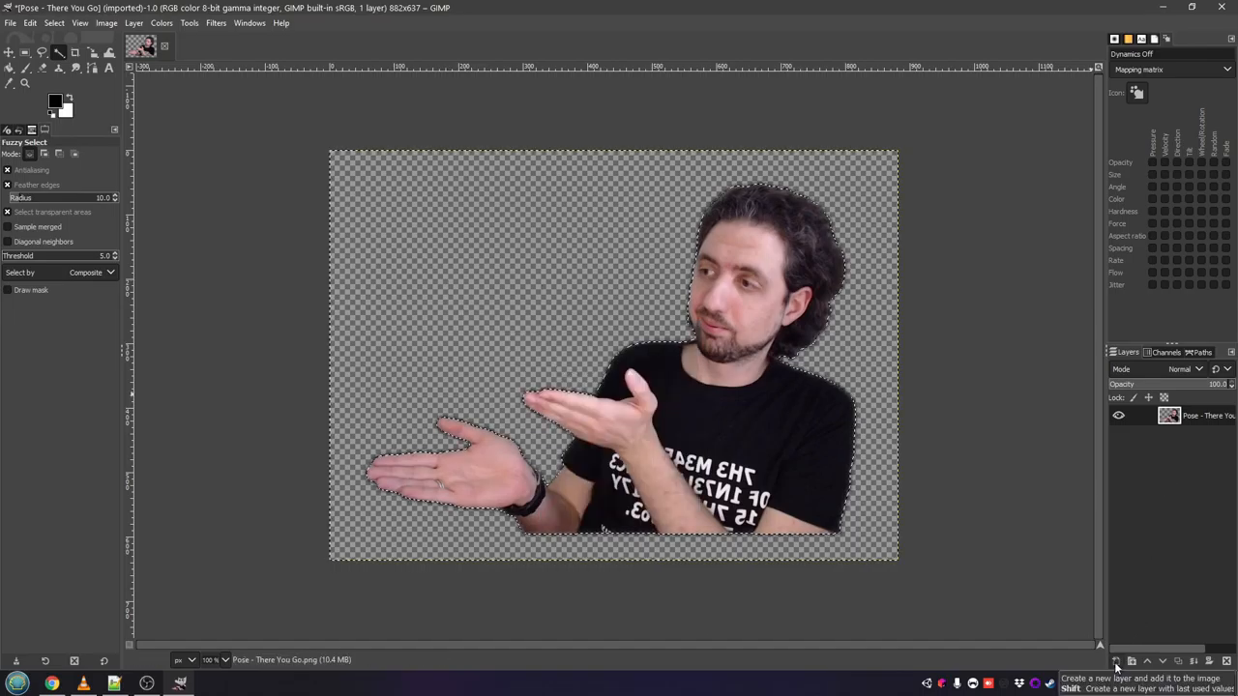
# Add a White layer, grow the person's selection outward and start filling it.
pyautogui.click(1115, 662)
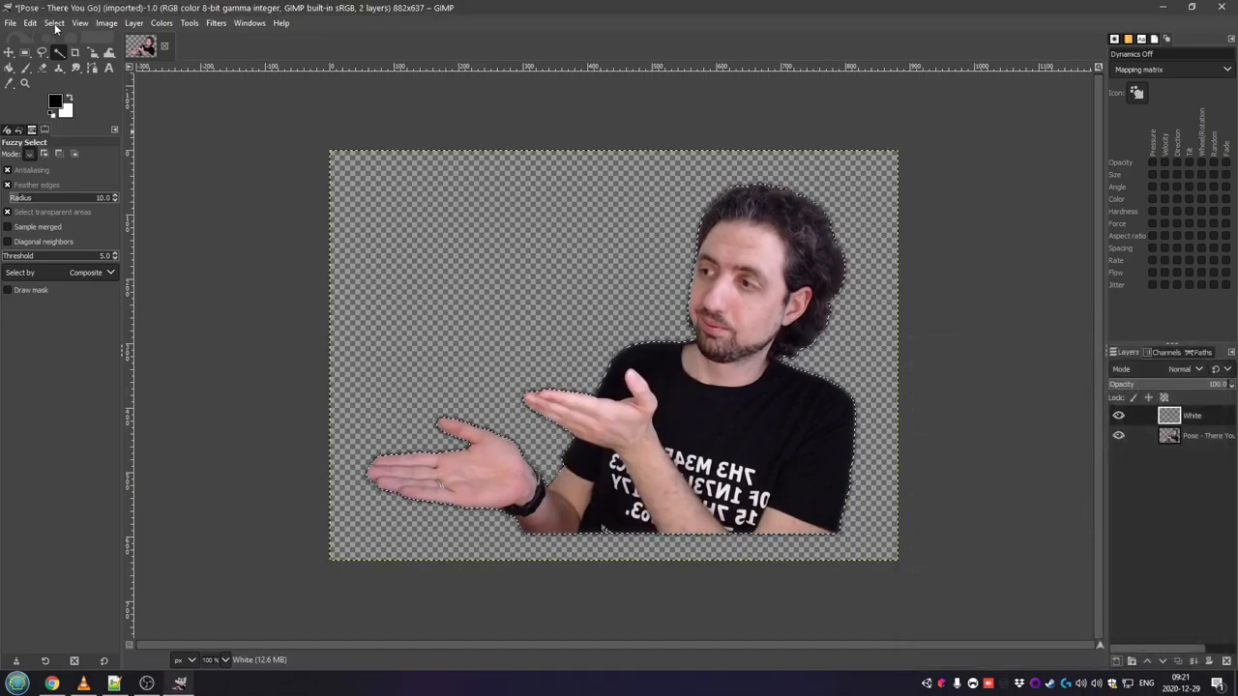
pyautogui.click(54, 23)
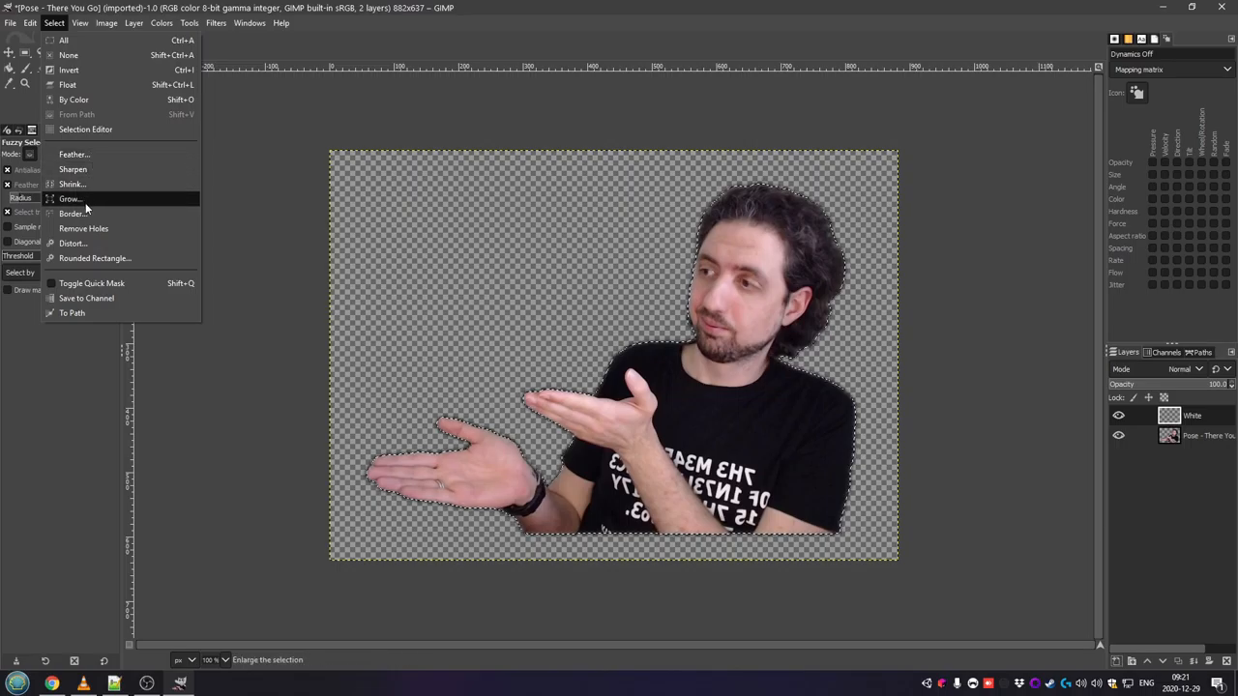
pyautogui.click(70, 197)
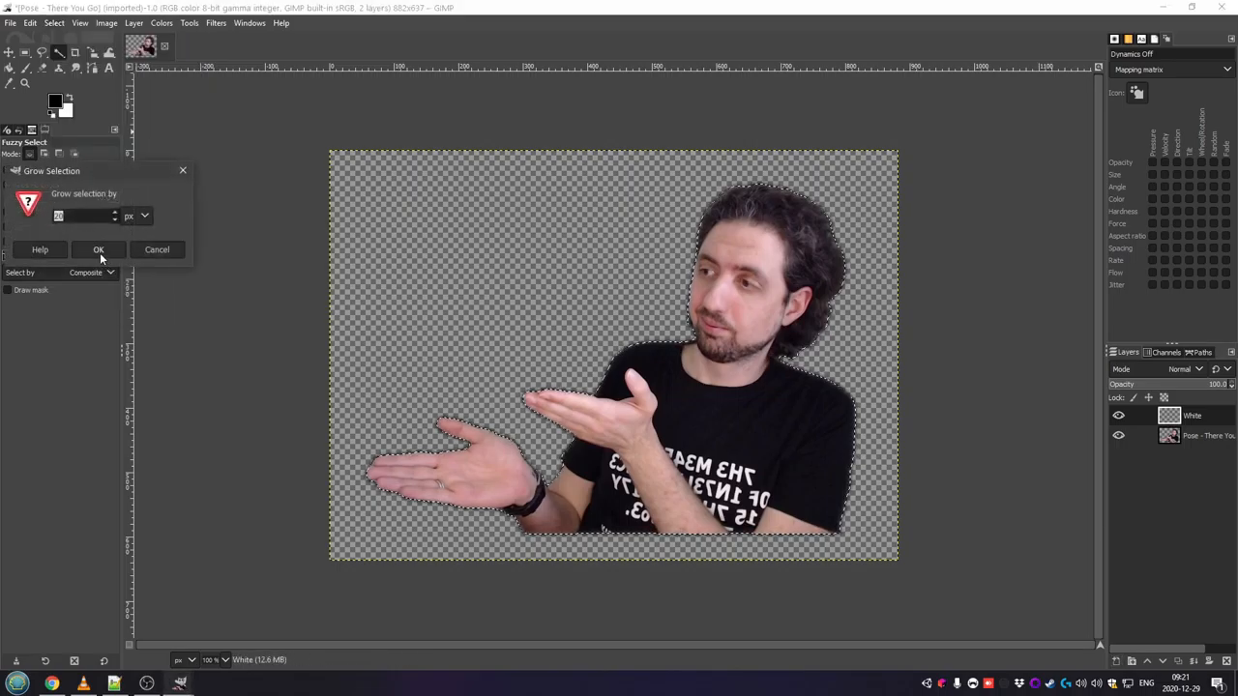
pyautogui.click(97, 250)
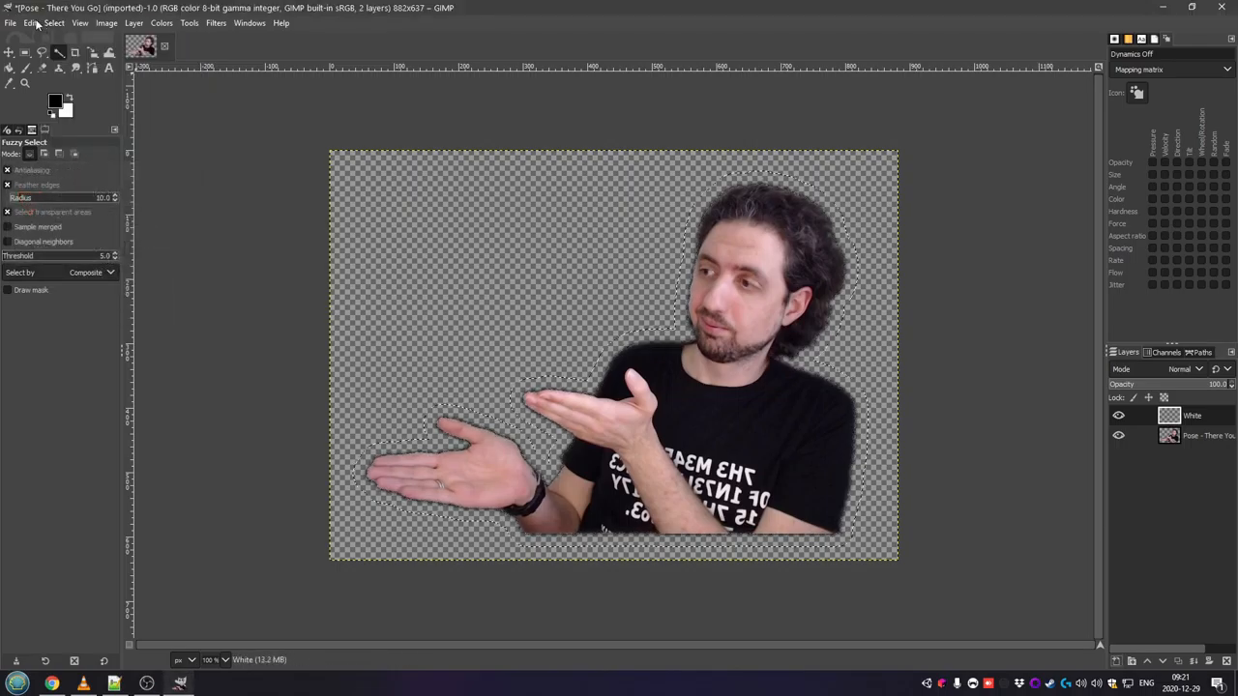
pyautogui.click(31, 24)
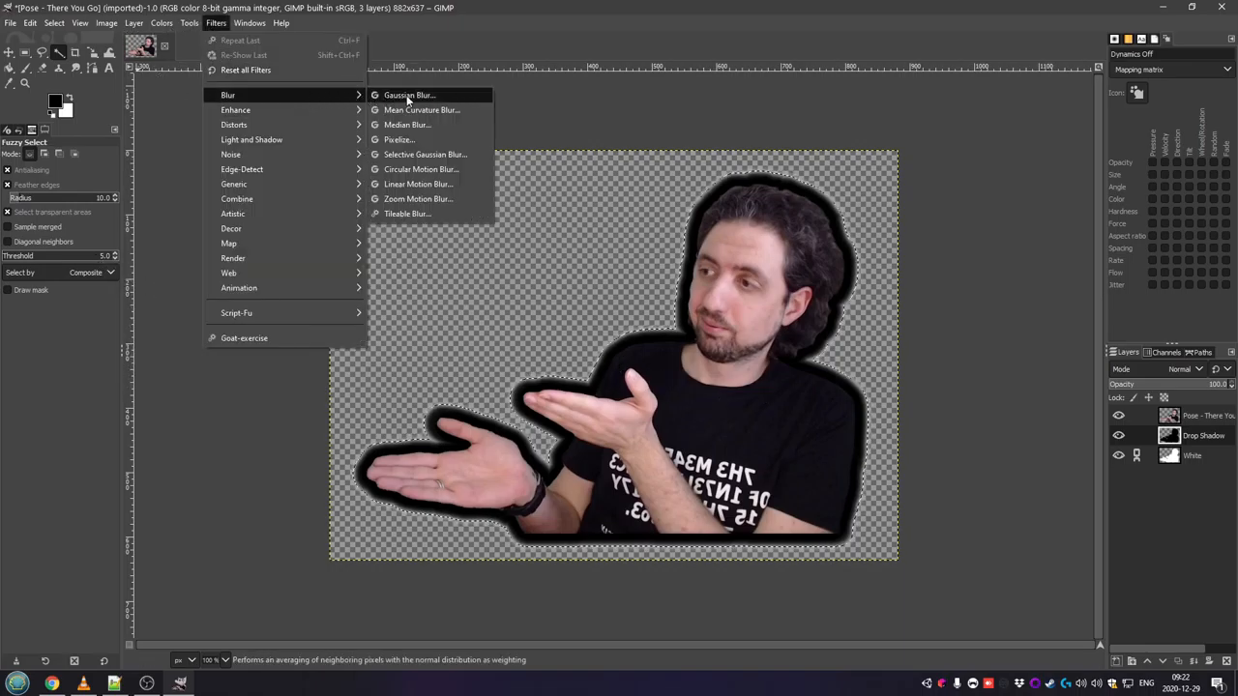
# Soften the black Drop Shadow silhouette with a Gaussian blur.
pyautogui.click(410, 94)
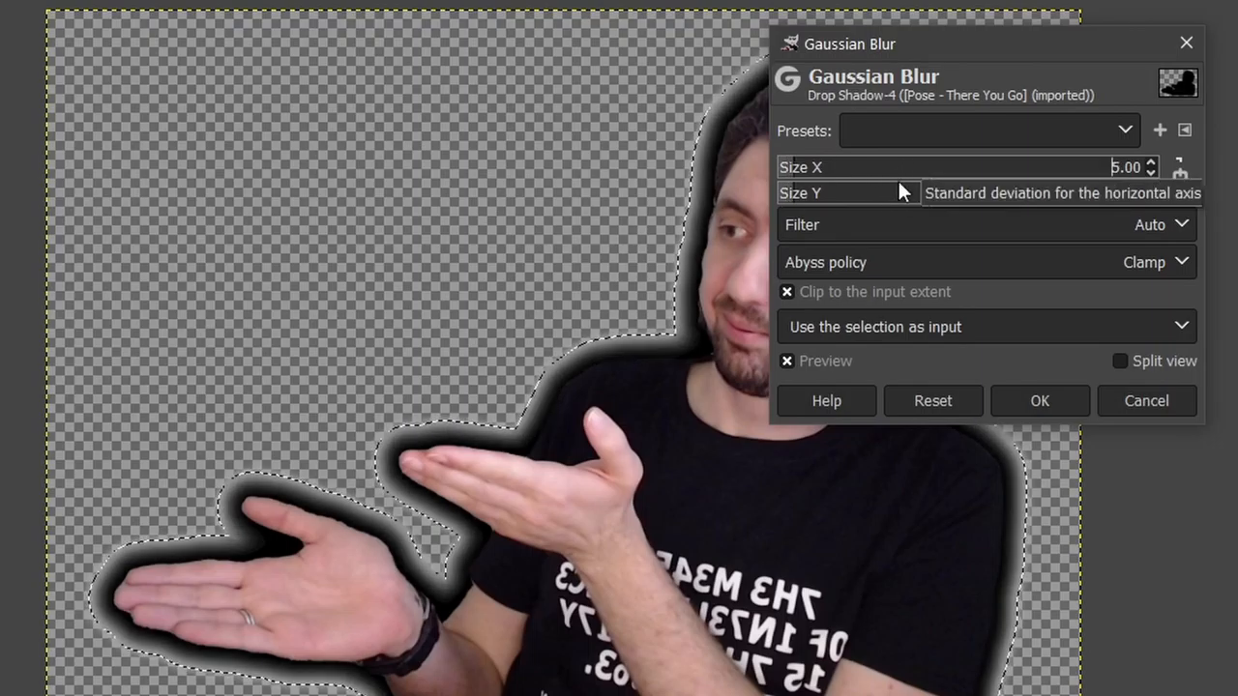
pyautogui.click(1039, 400)
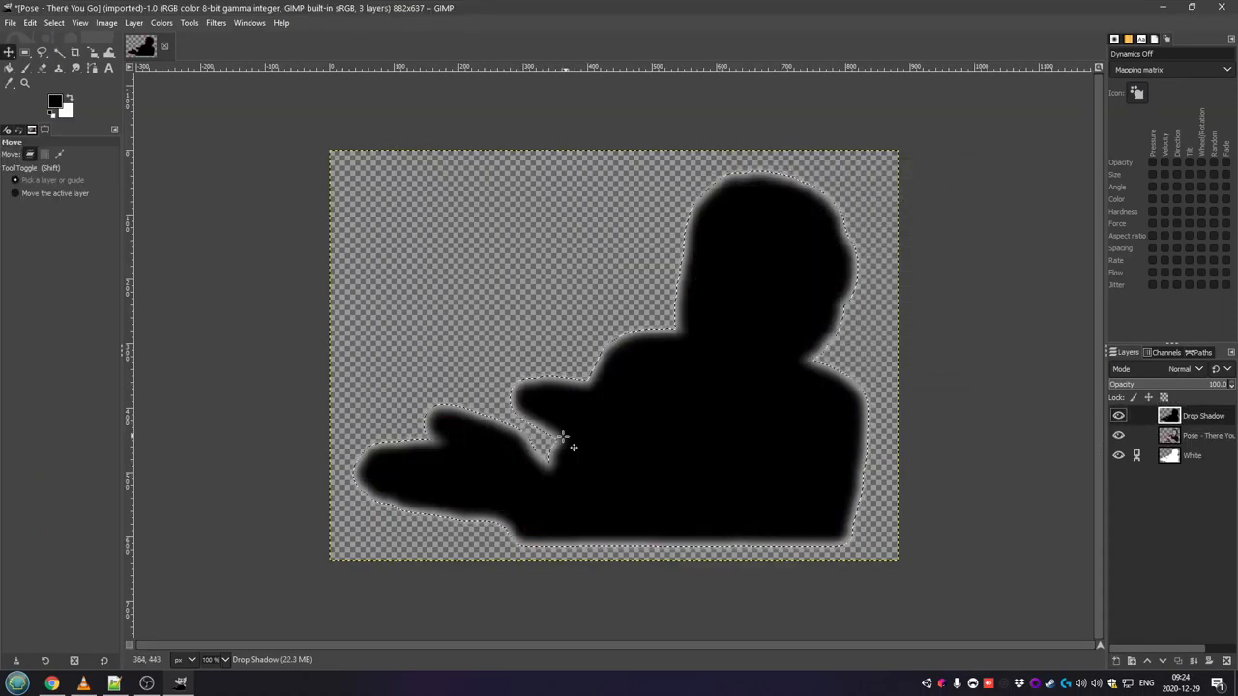
# Nudge the shadow away from the person and move its layer beneath the cutout.
pyautogui.click(1168, 414)
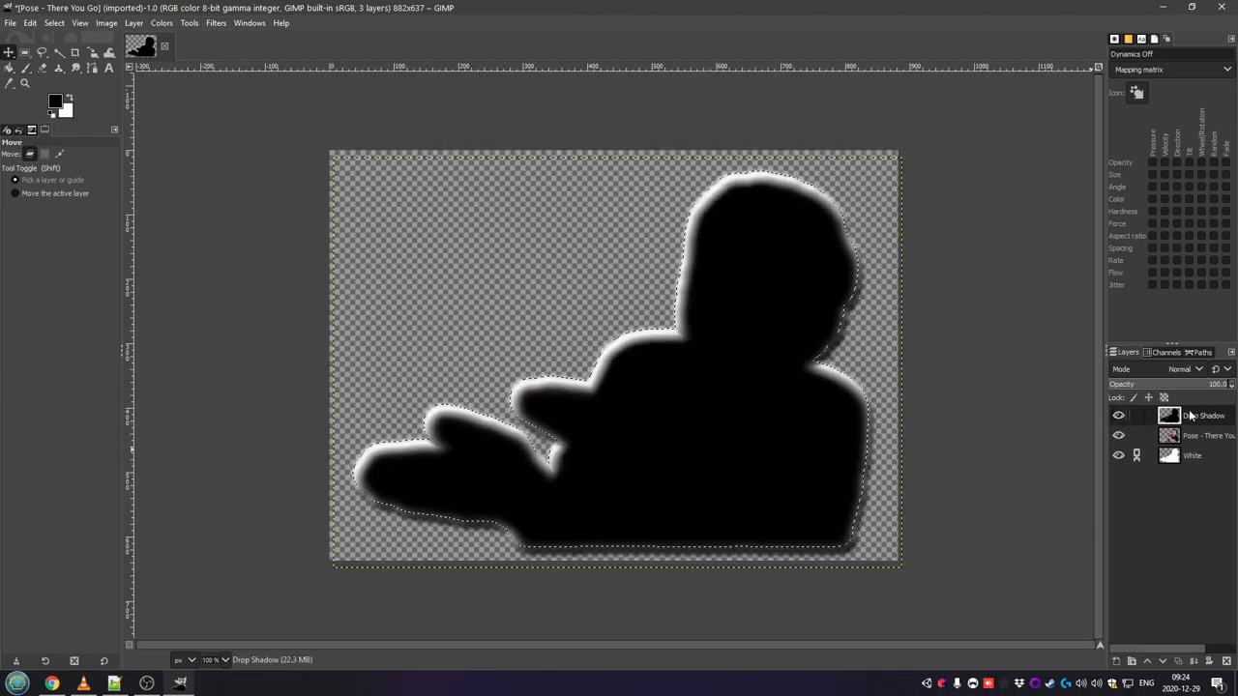
pyautogui.click(178, 47)
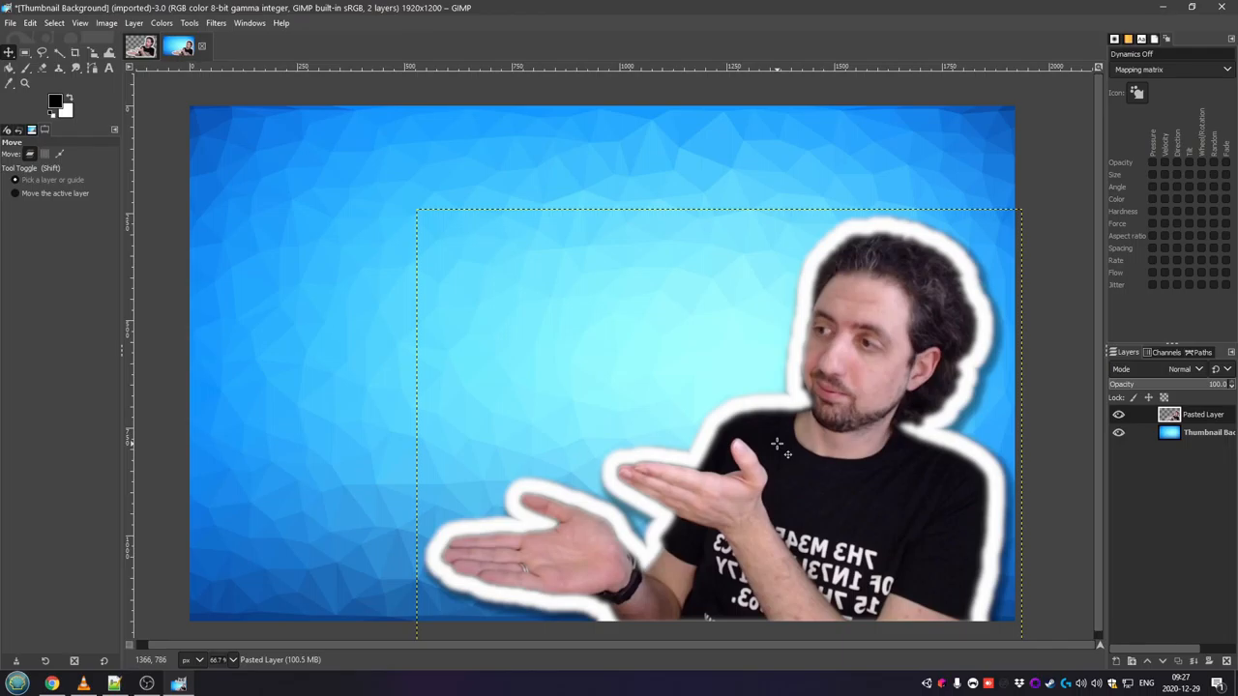
pyautogui.moveTo(642, 333)
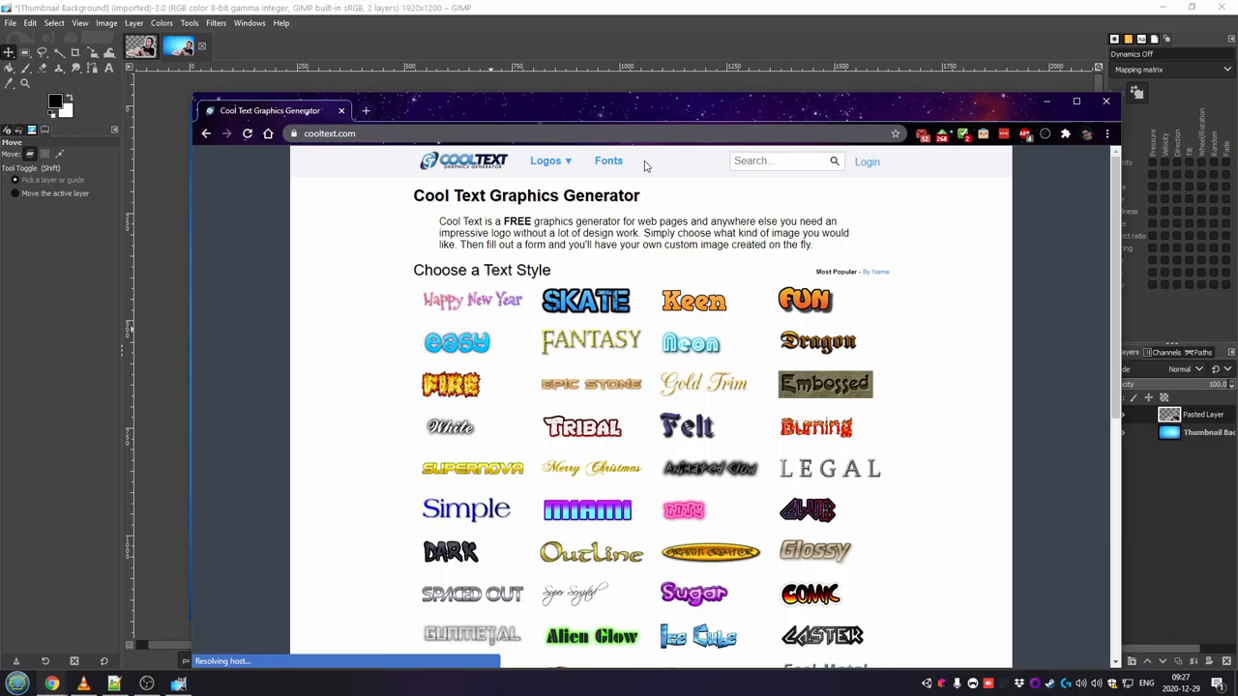
# Pick the Fun style and create the 'Games You Might Be Missing' logo.
pyautogui.click(805, 300)
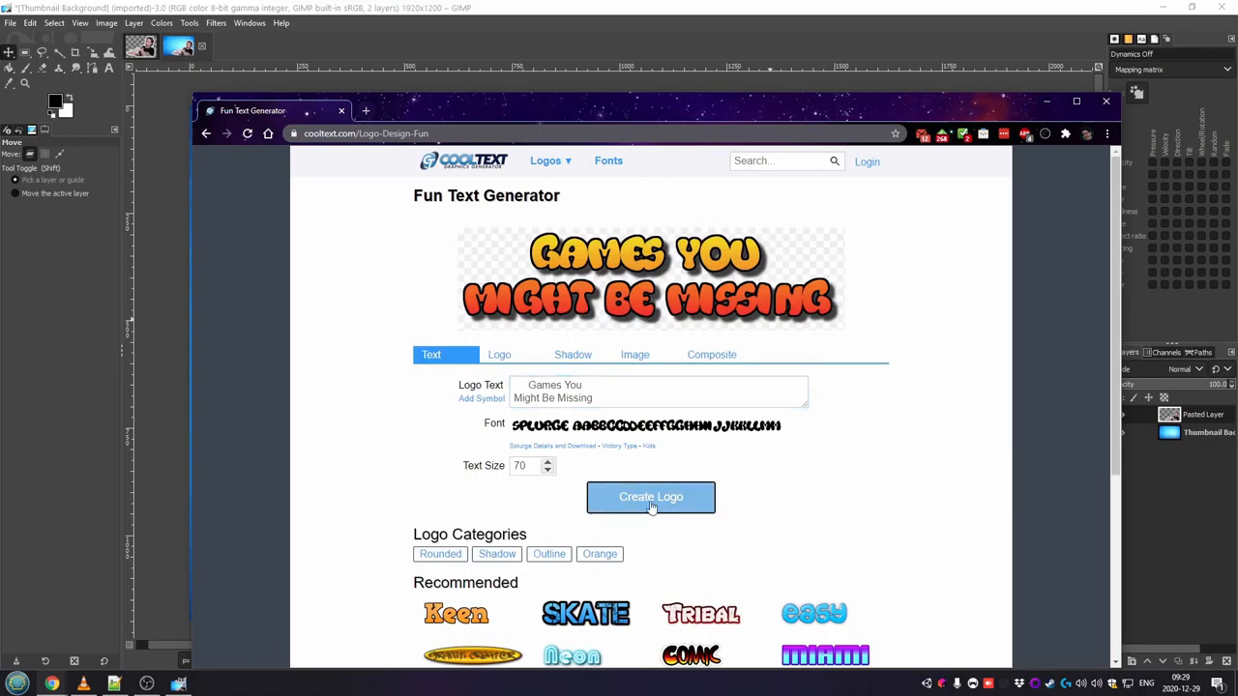
pyautogui.click(650, 496)
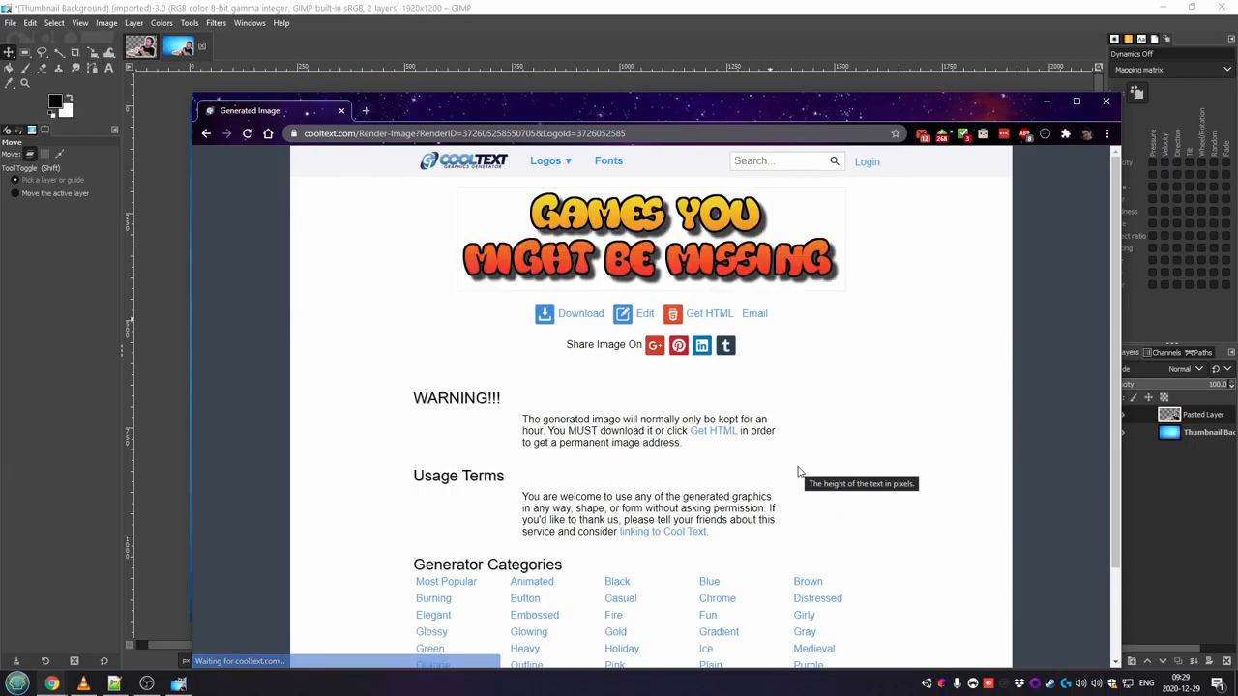